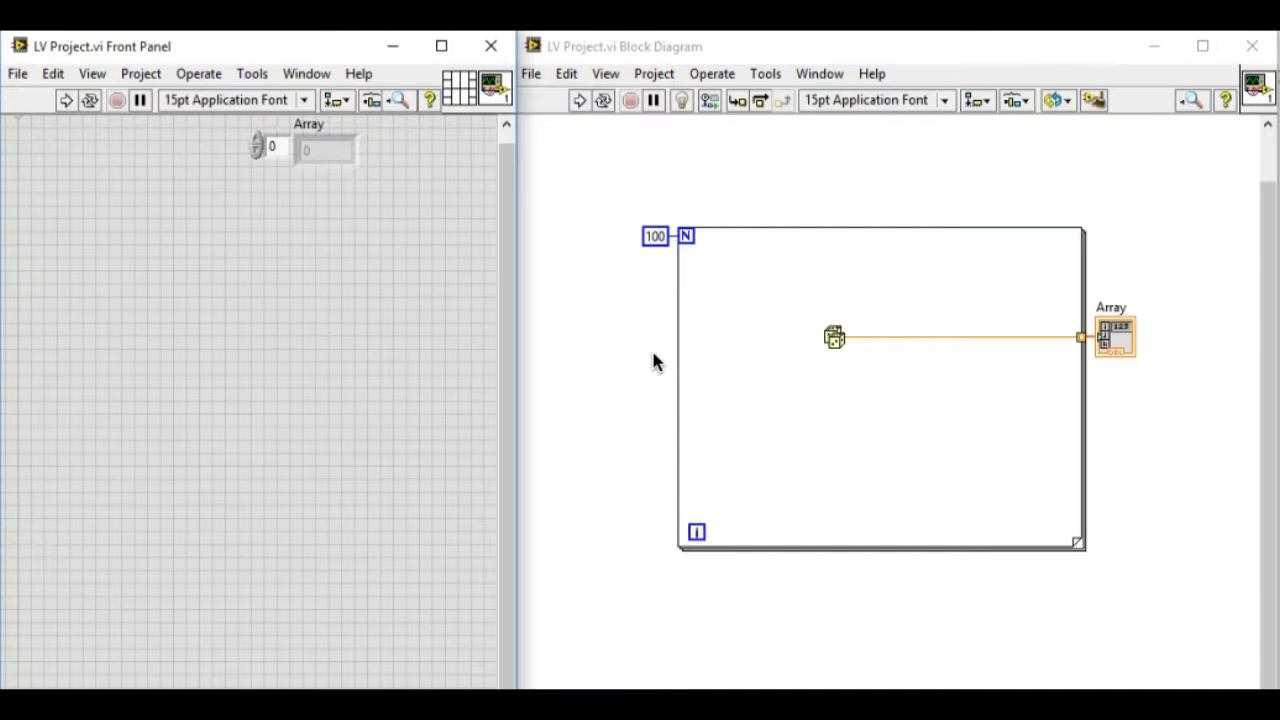
mouse_move(309, 225)
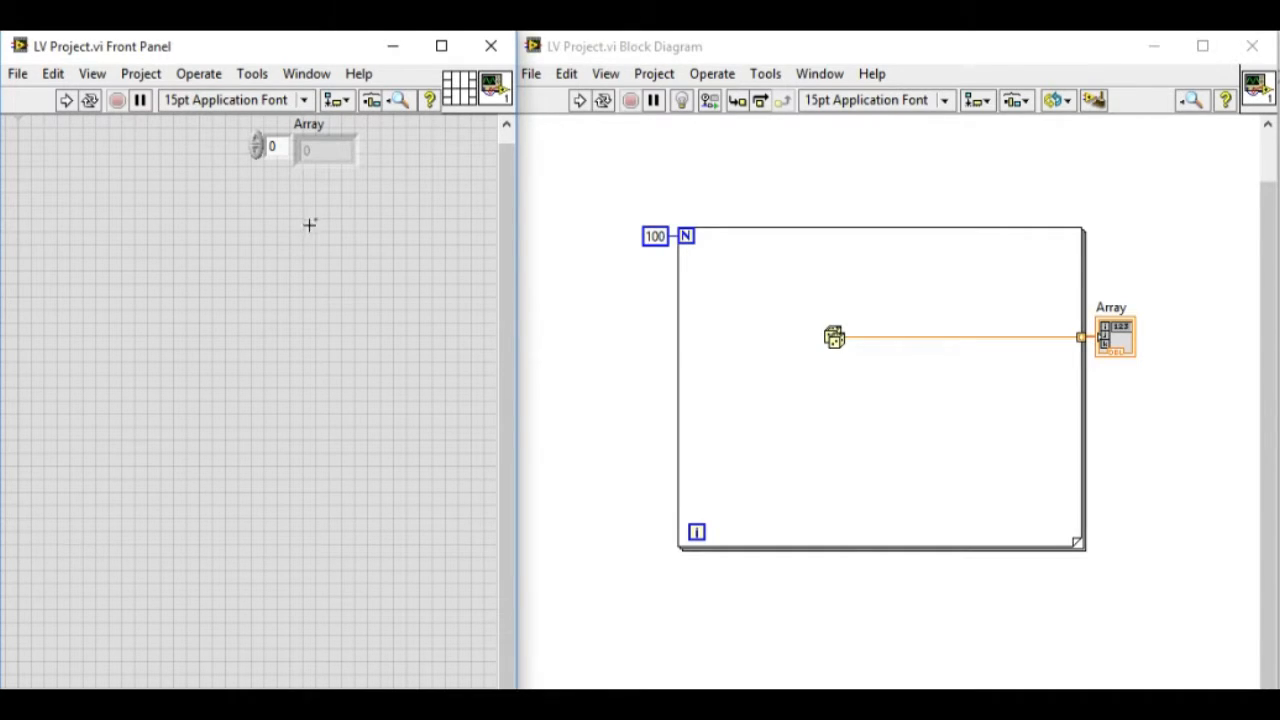
Step: Run the VI so its 100-iteration loop fills the Array indicator with random values from 0 to 1
click(325, 149)
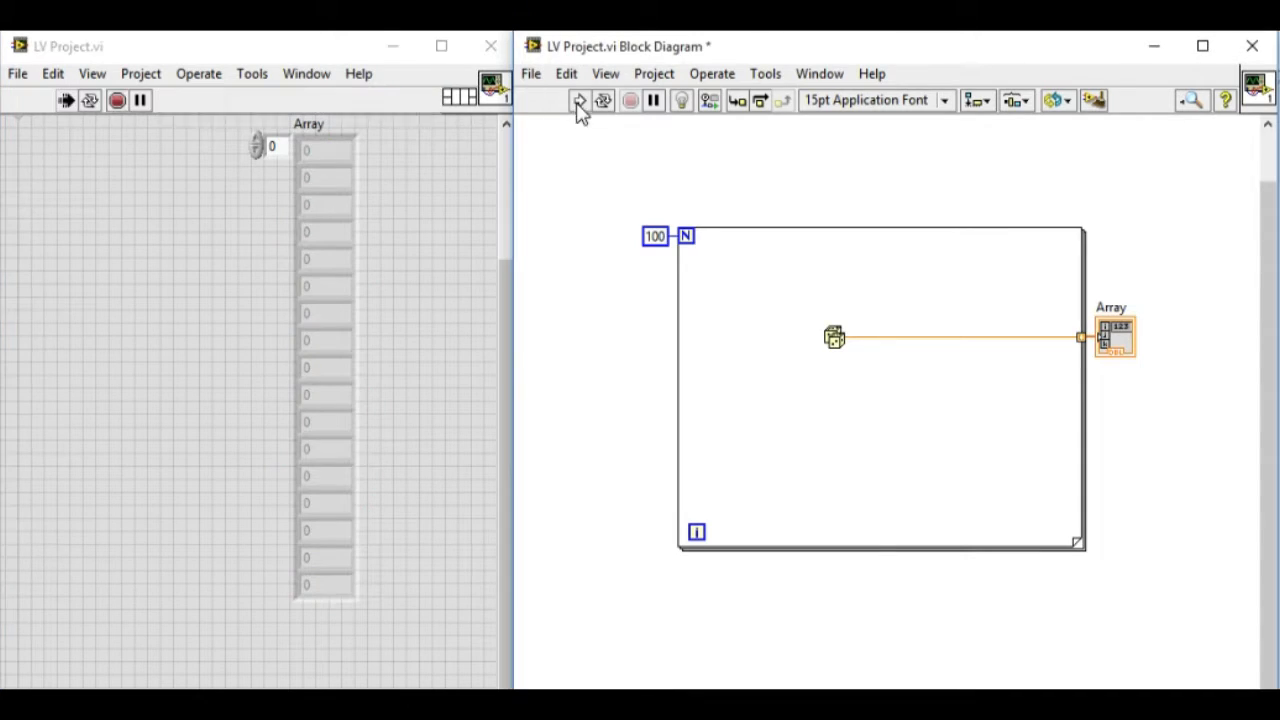
click(579, 99)
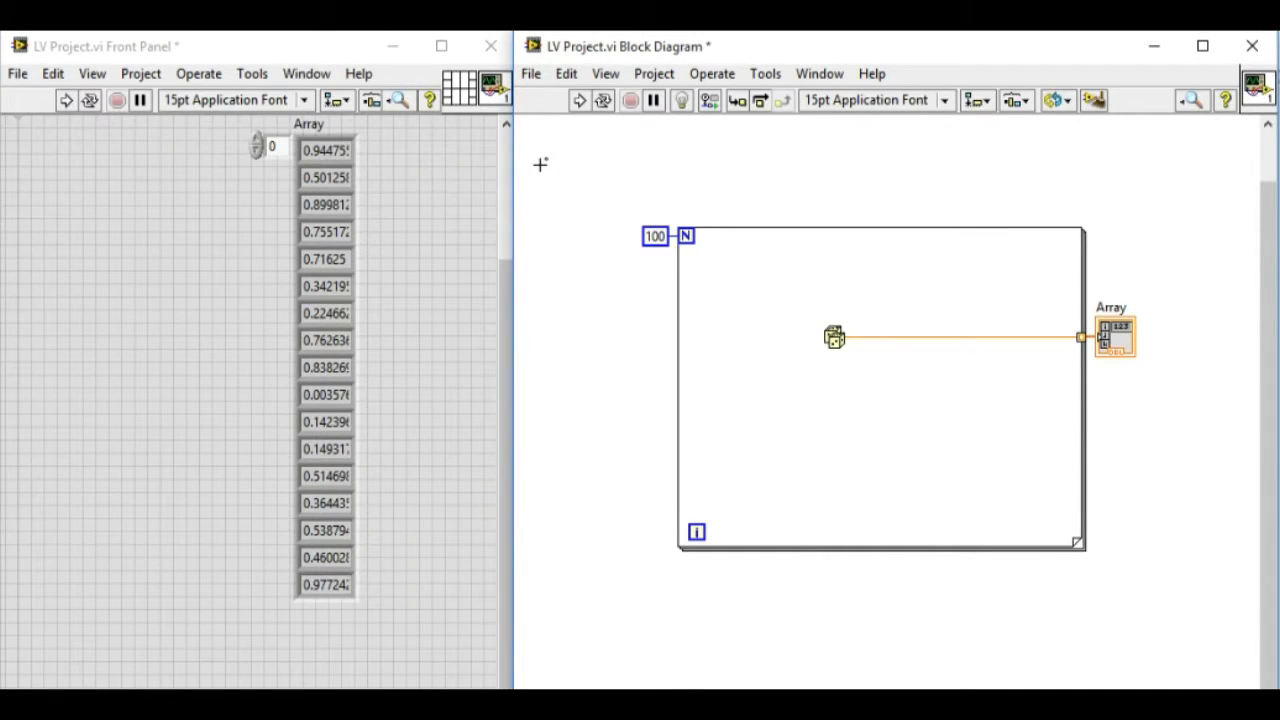
mouse_move(735, 344)
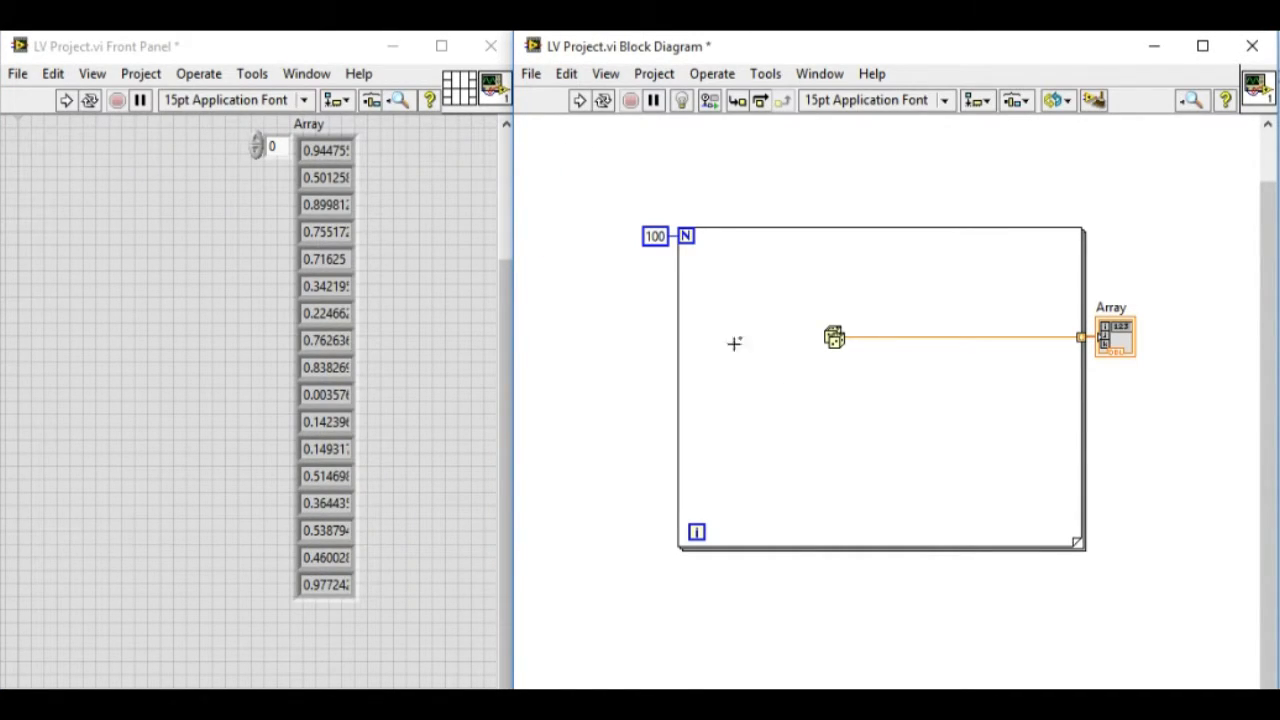
mouse_move(592, 254)
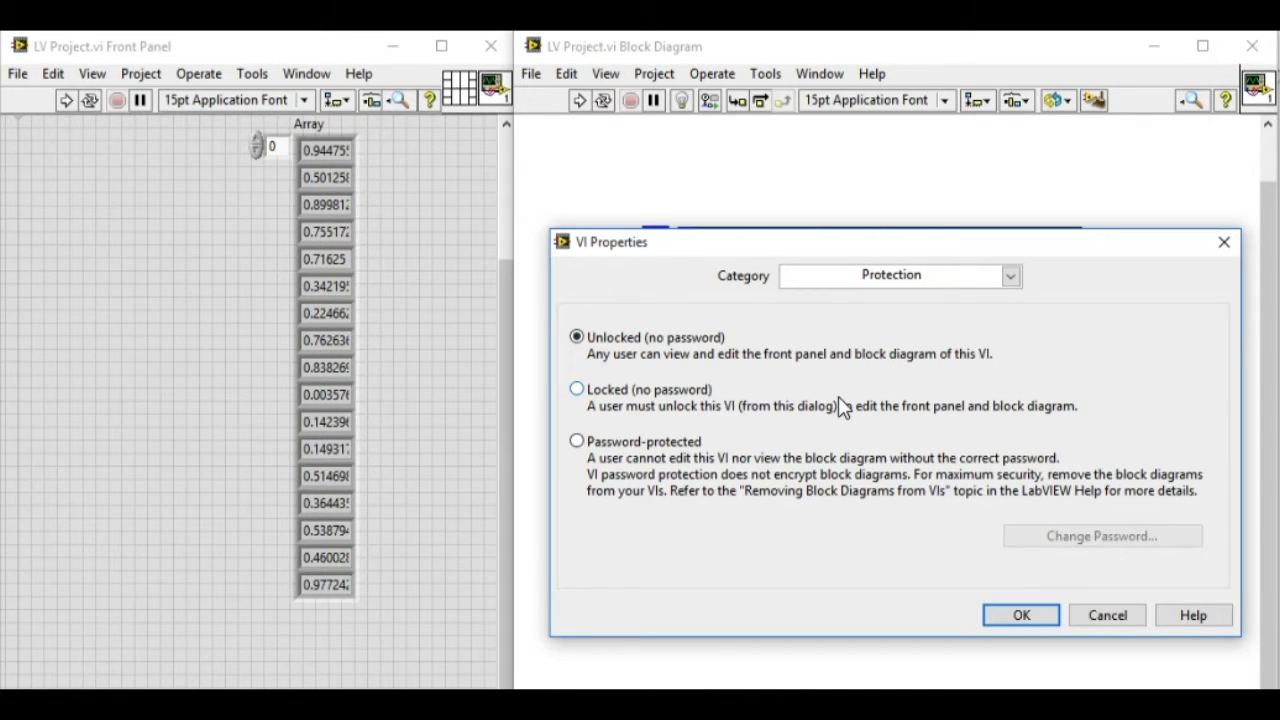
Step: Set the VI's protection to Locked (no password) and apply it
click(577, 388)
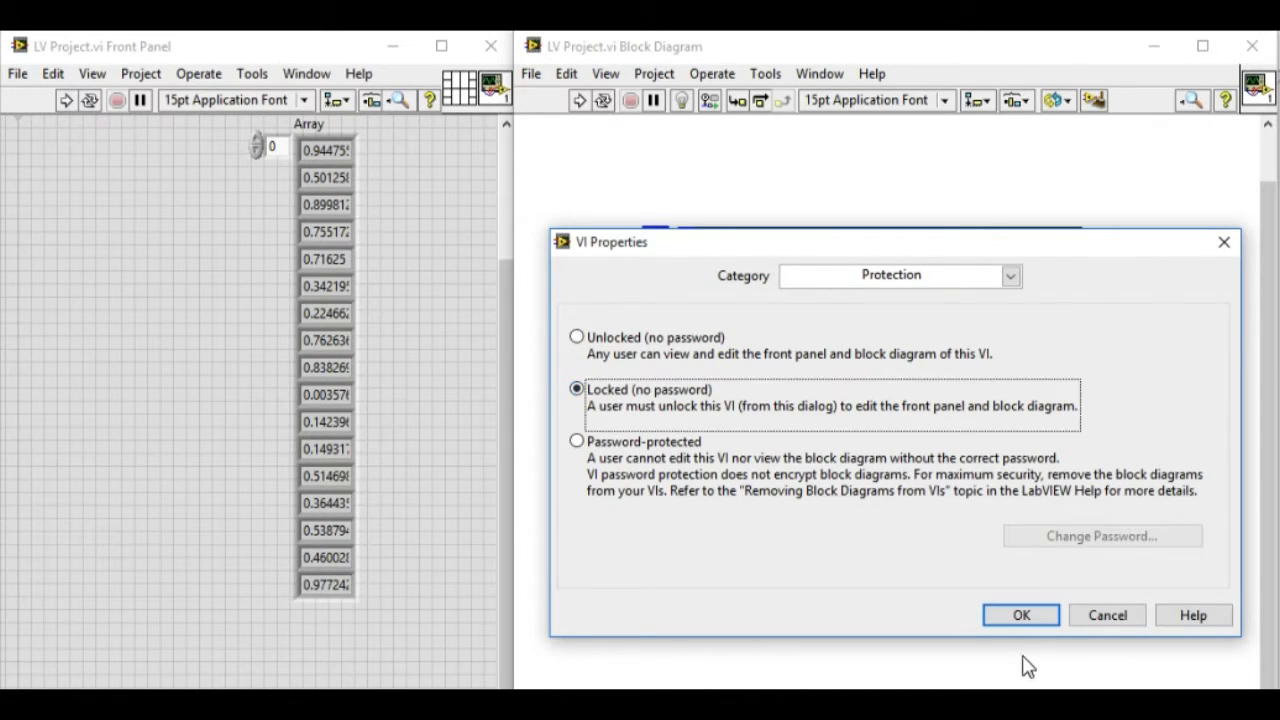
click(1019, 615)
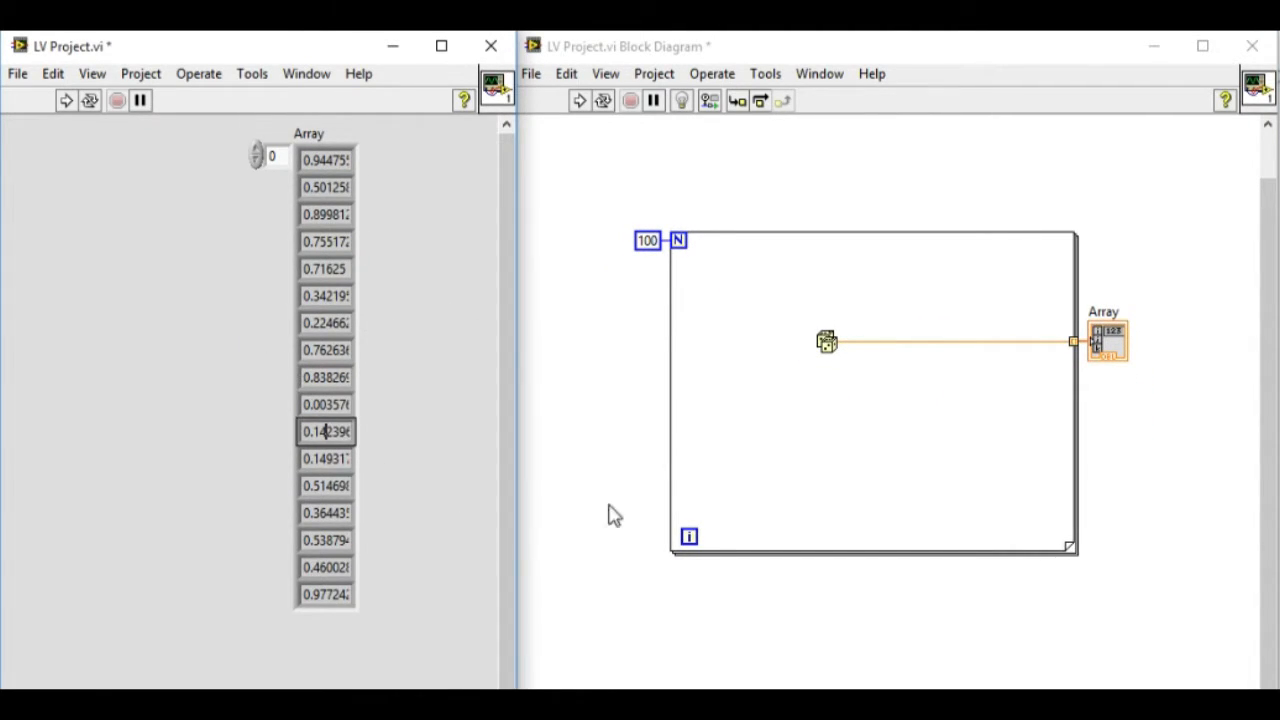
mouse_move(851, 540)
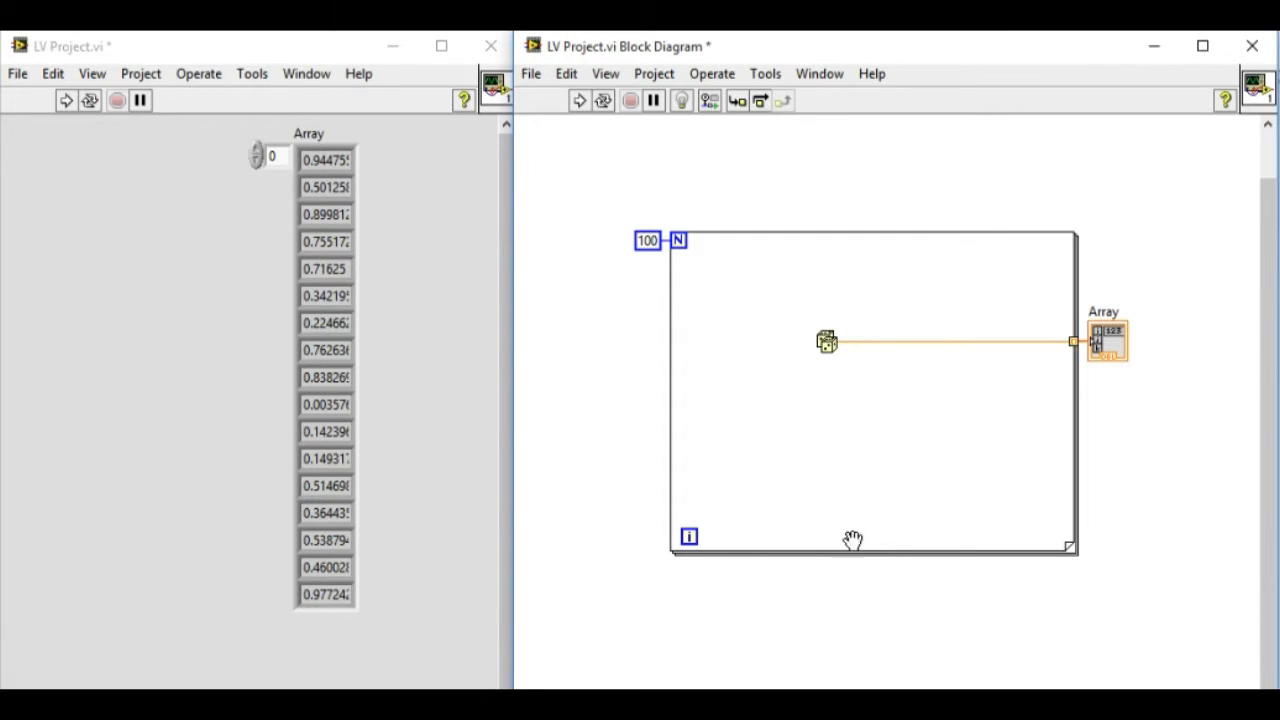
mouse_move(852, 420)
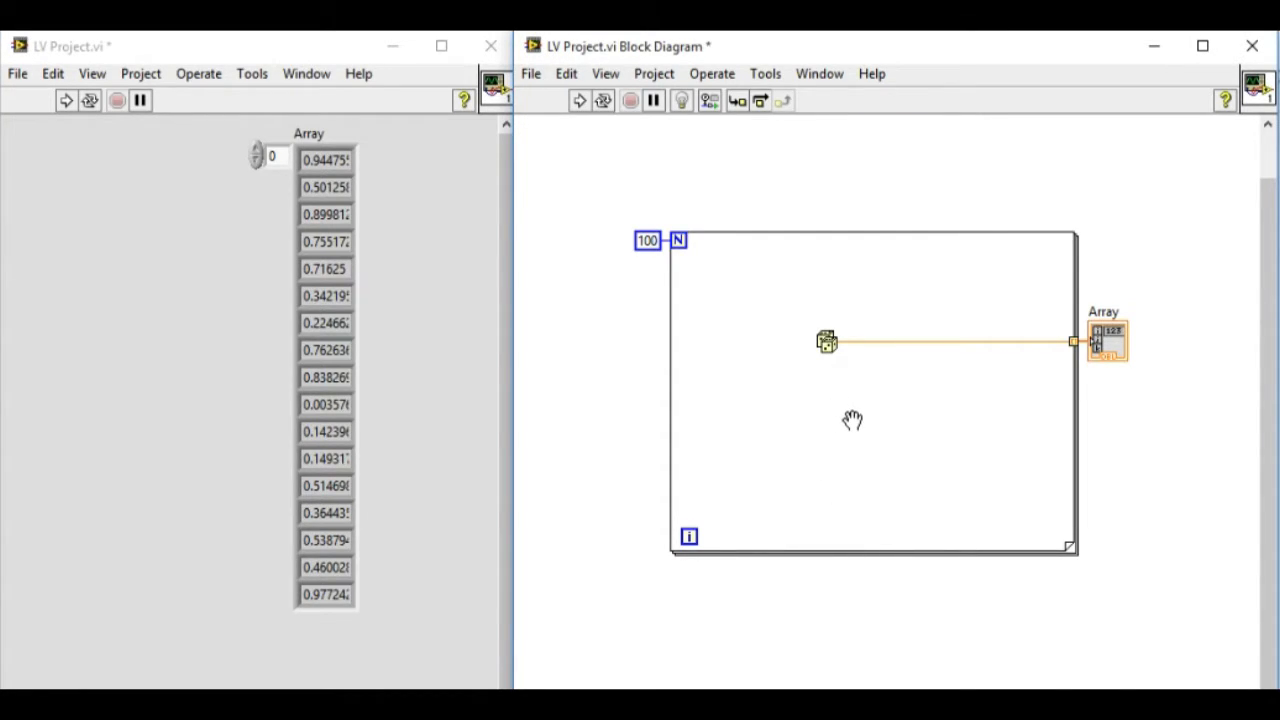
mouse_move(845, 420)
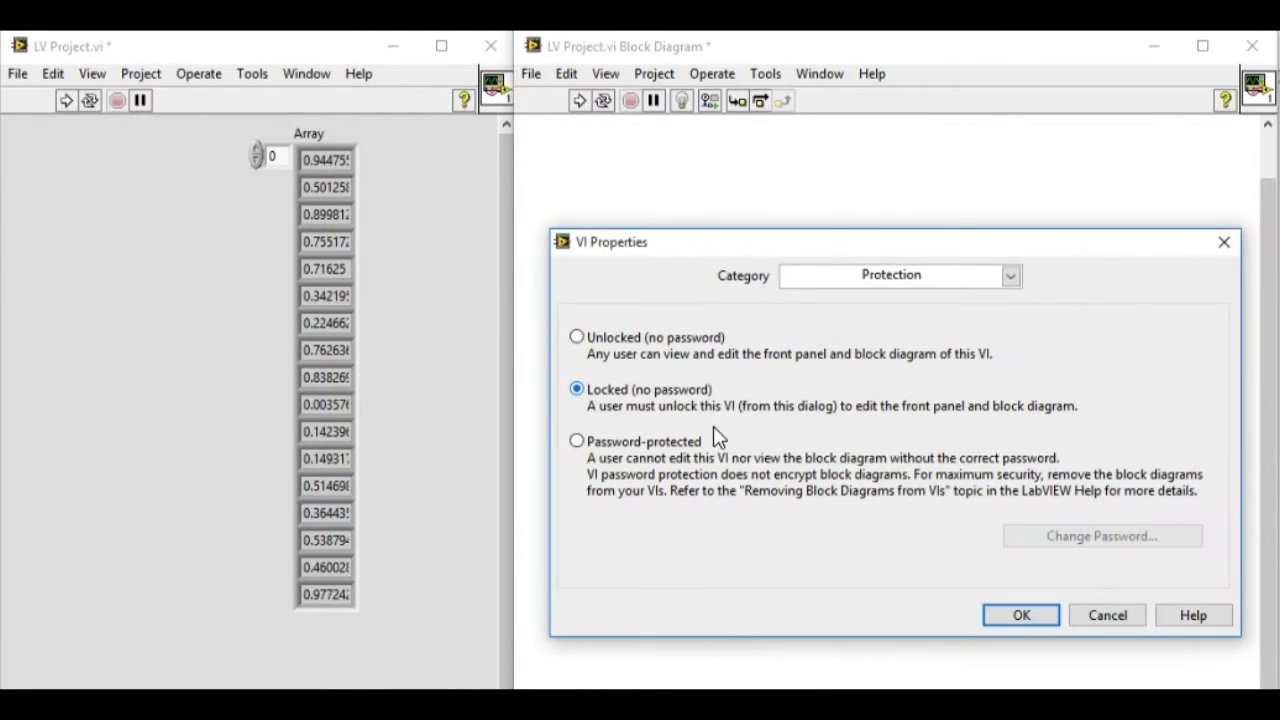
Step: Switch protection to Password-protected, confirm the new password, and apply it
click(577, 440)
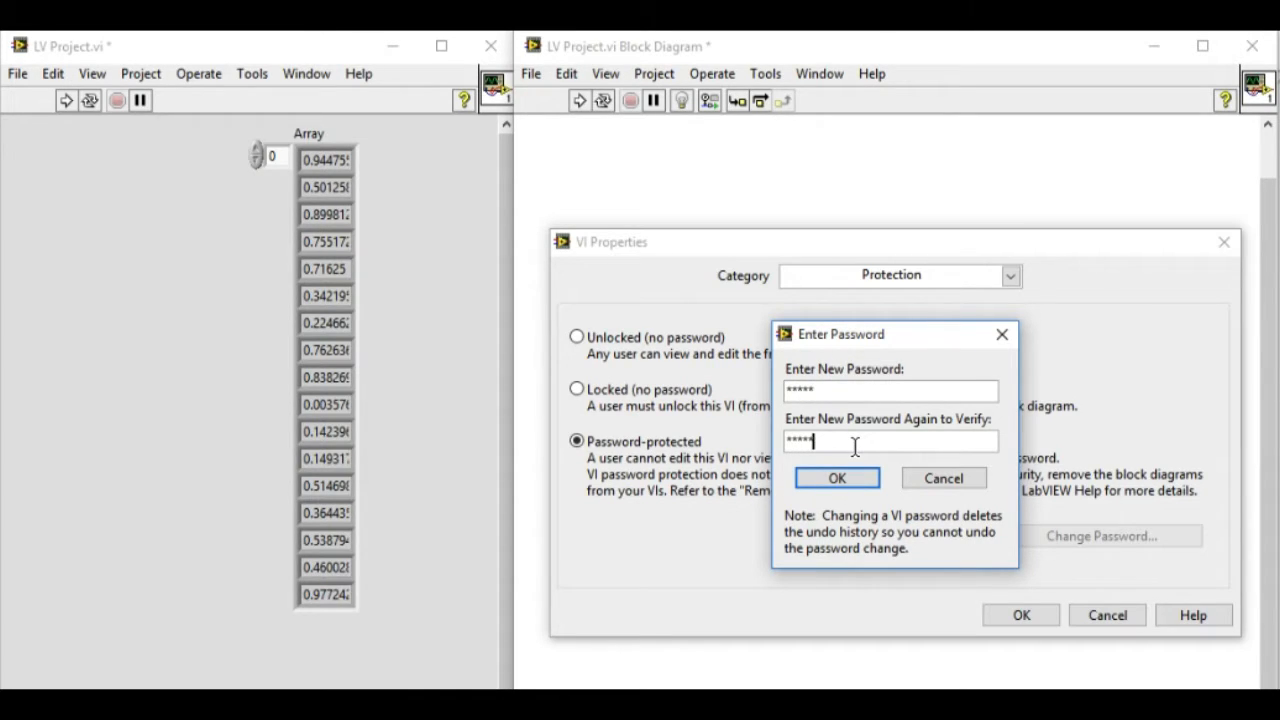
click(837, 478)
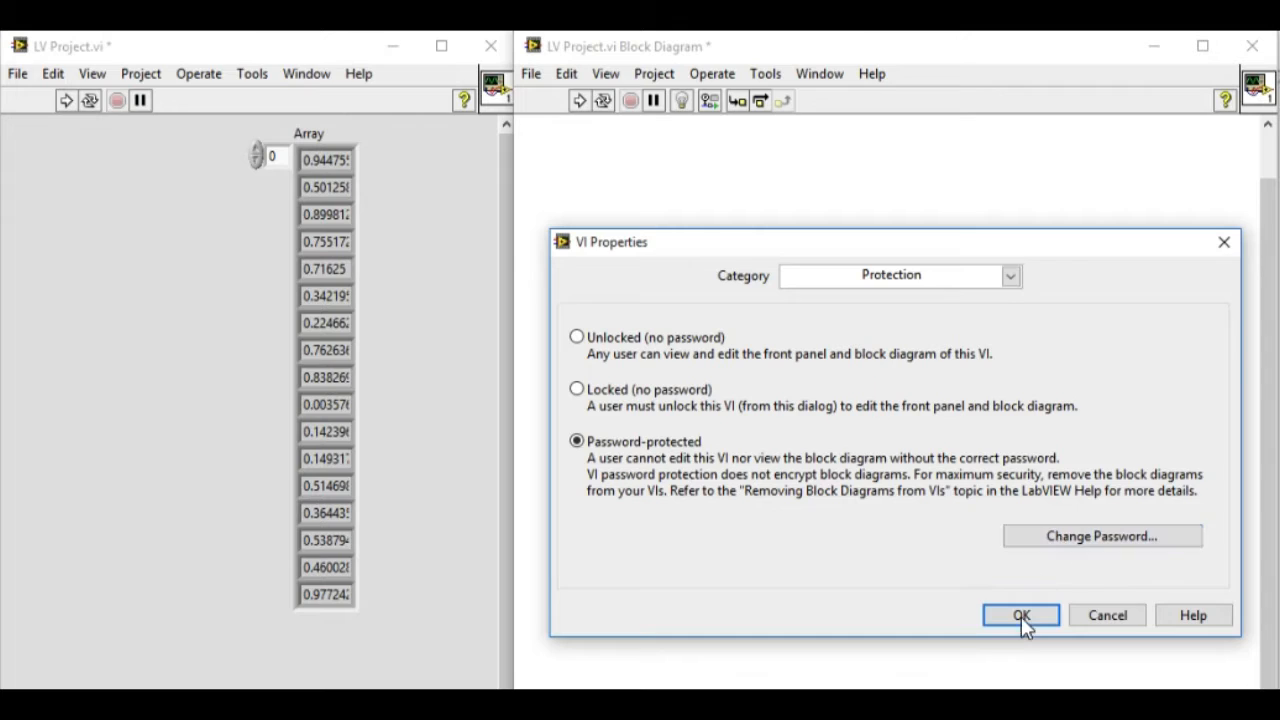
click(1019, 615)
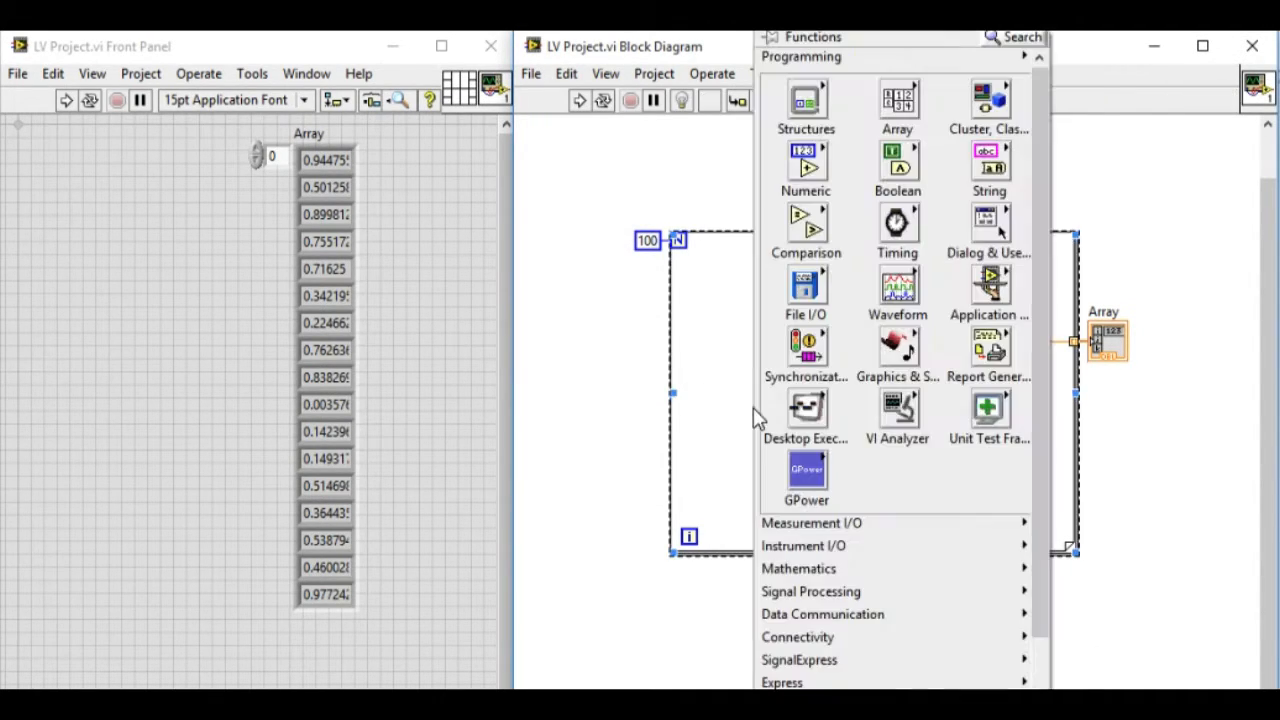
Step: Close the password-protected LV Project.vi windows
click(806, 290)
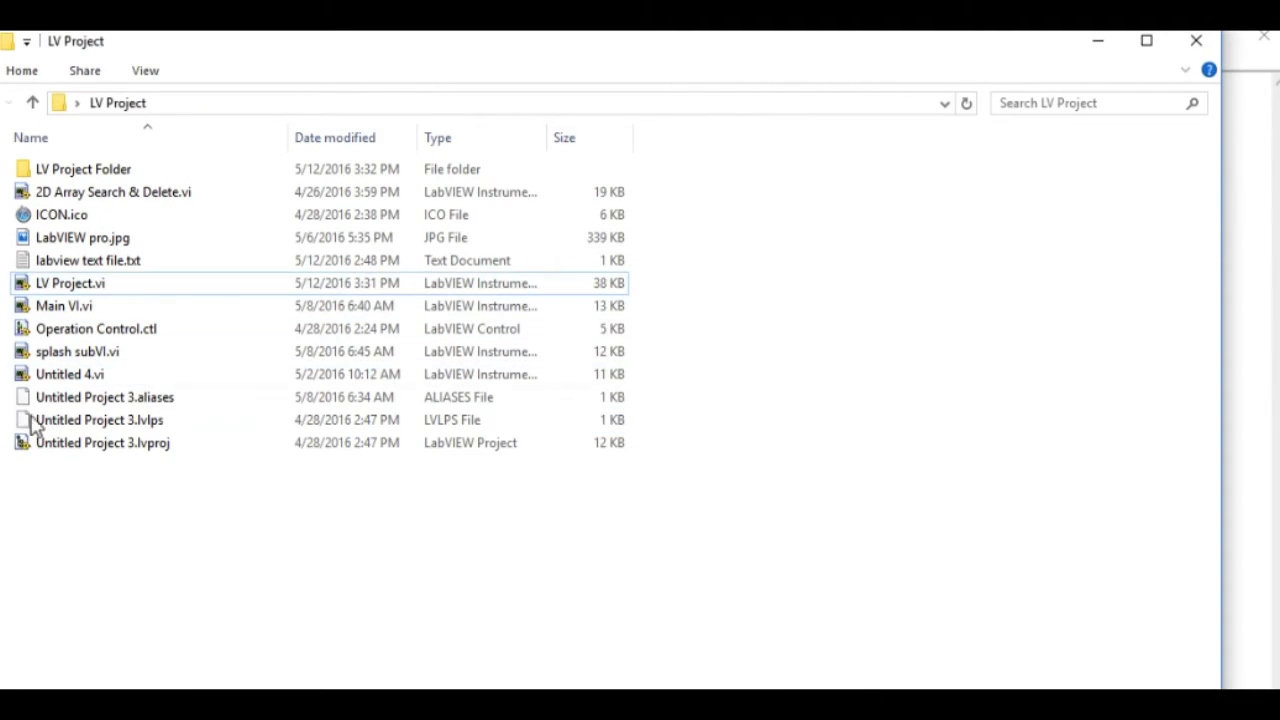
Step: Open LV Project.vi in LabVIEW, showing its front panel with the array reset to zeros
click(70, 283)
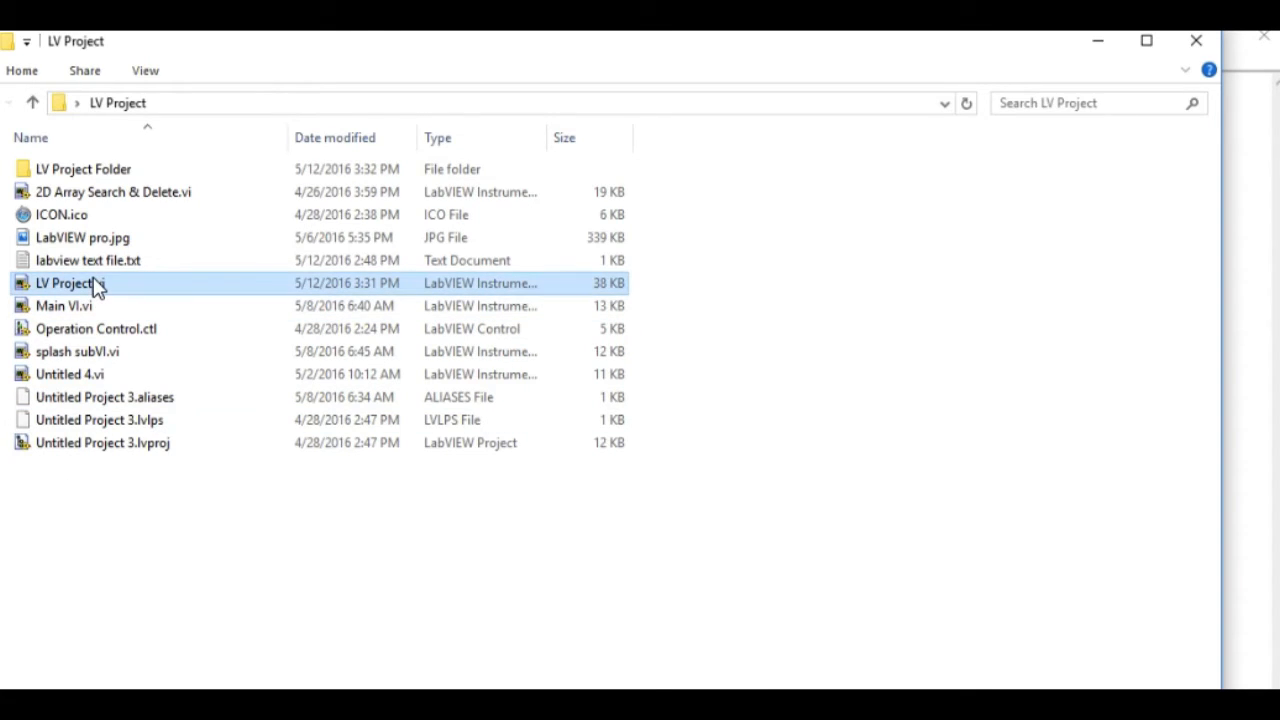
double_click(65, 283)
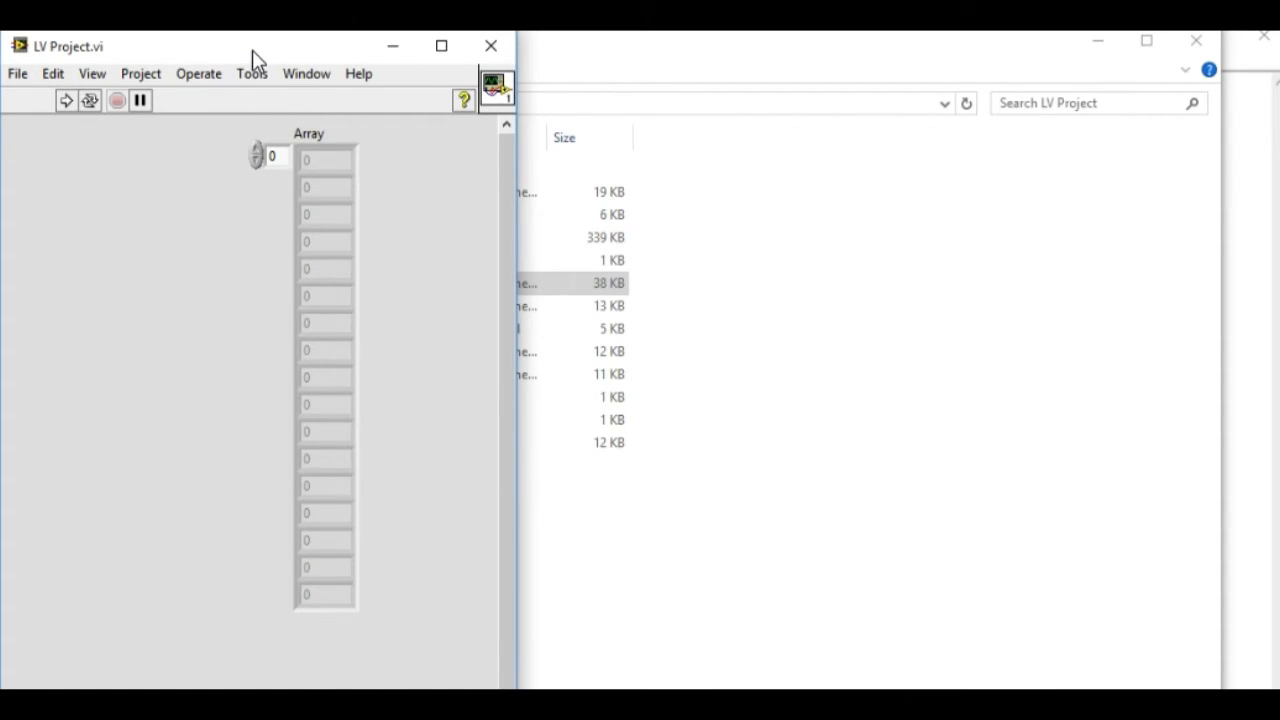
mouse_move(178, 288)
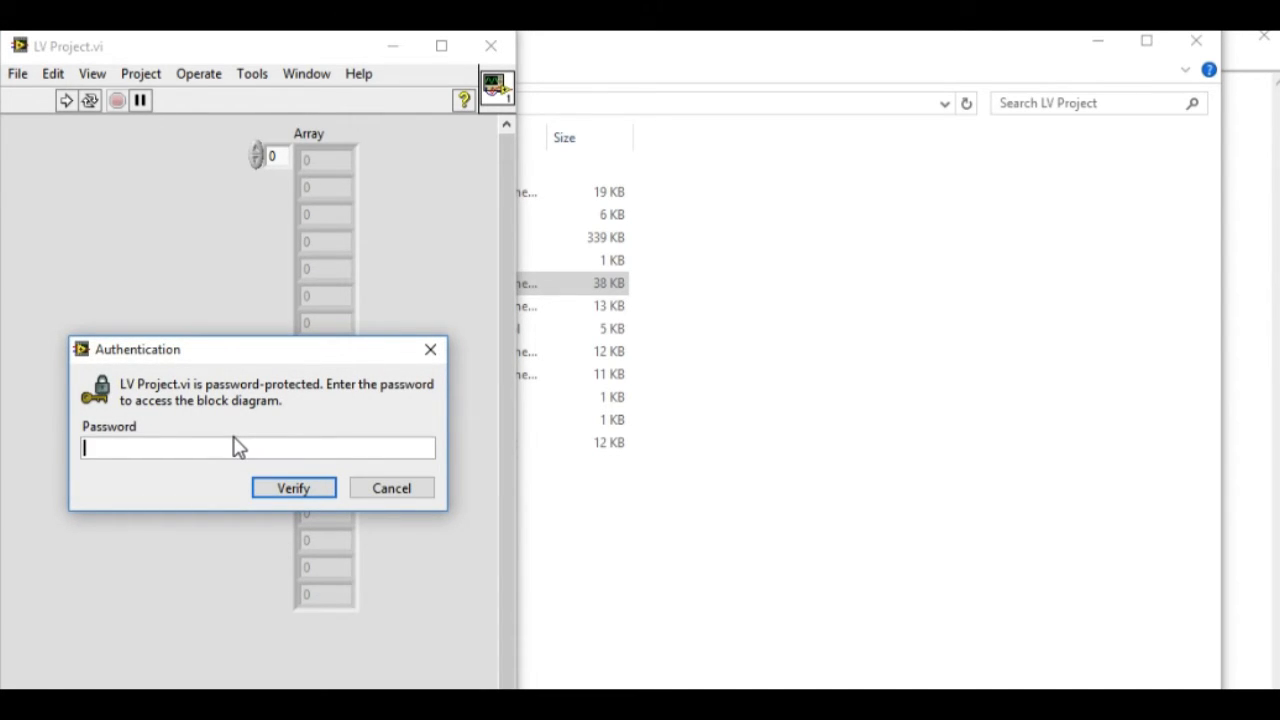
Step: Enter the VI password in the Authentication dialog and verify it to reach the block diagram
text(*)
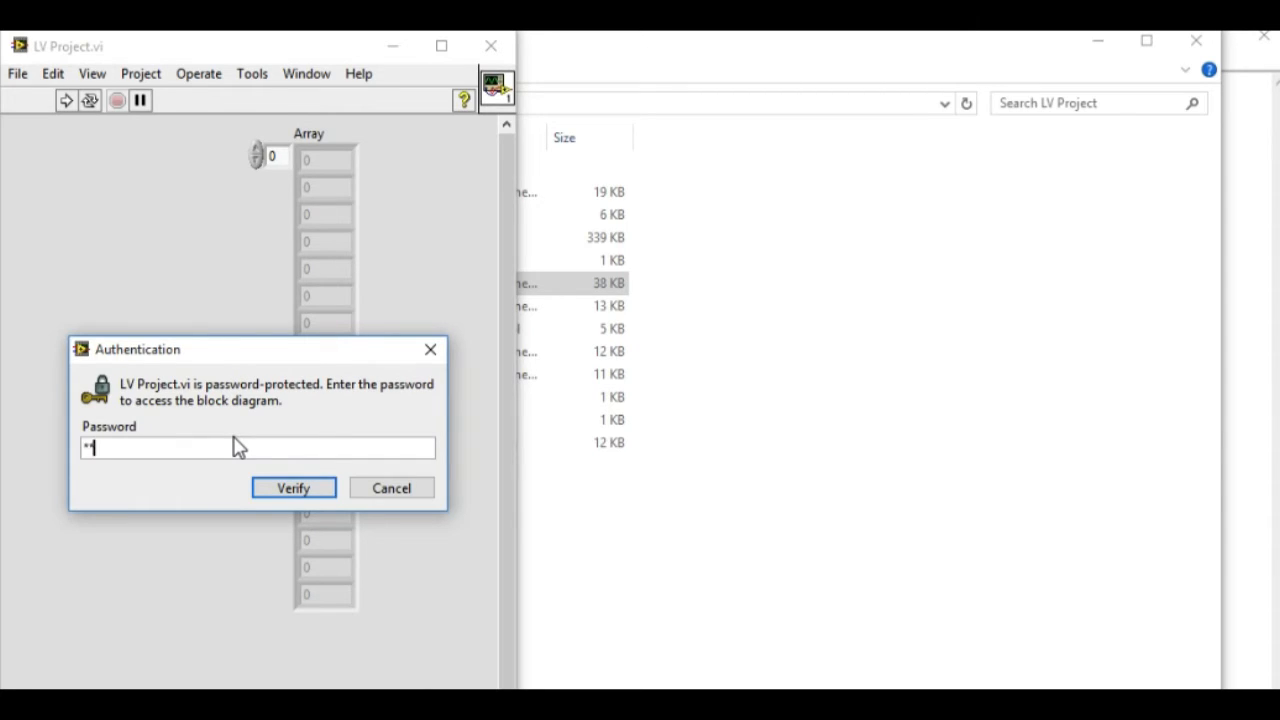
click(293, 488)
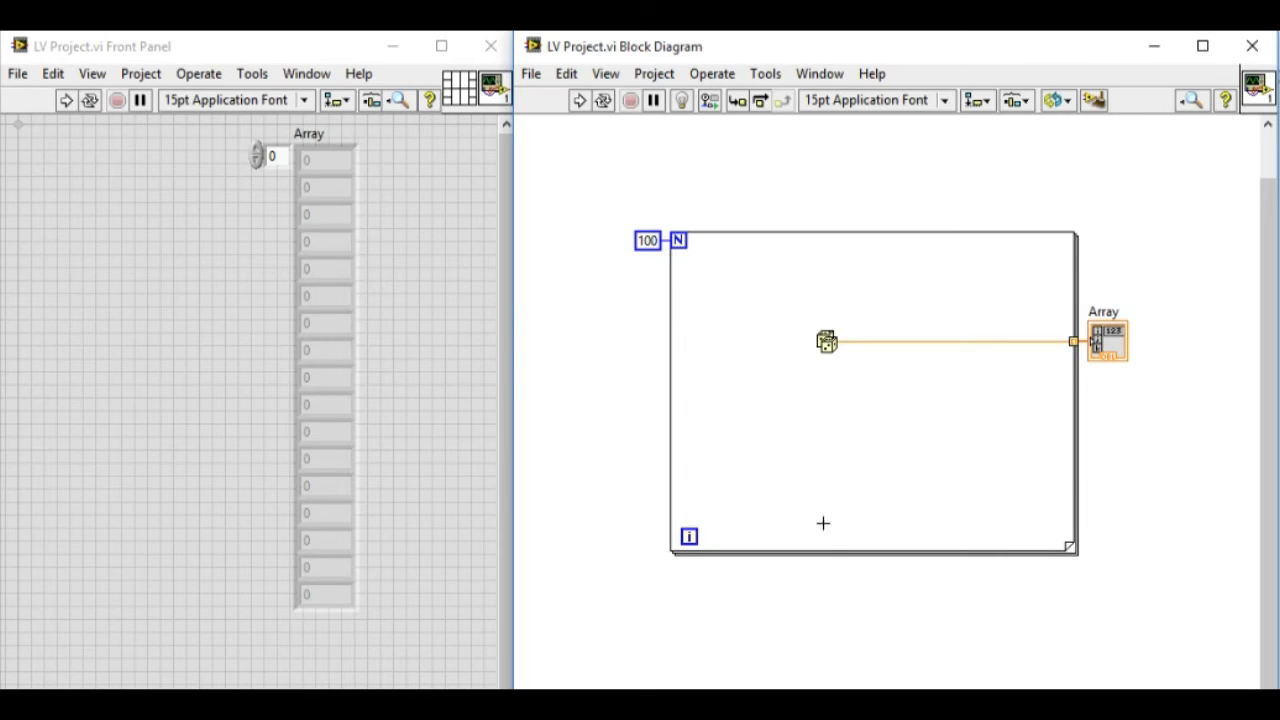
click(957, 559)
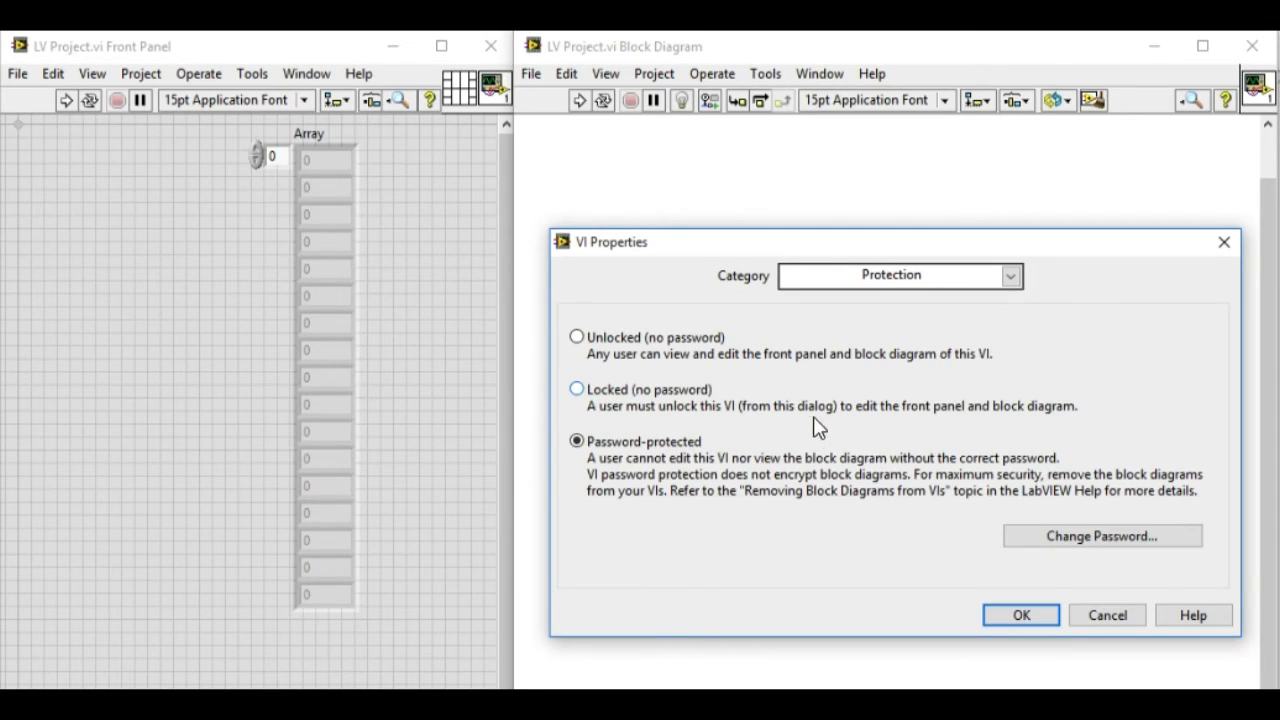
Step: Re-verify the password twice and confirm switching protection to Unlocked (no password)
click(1101, 535)
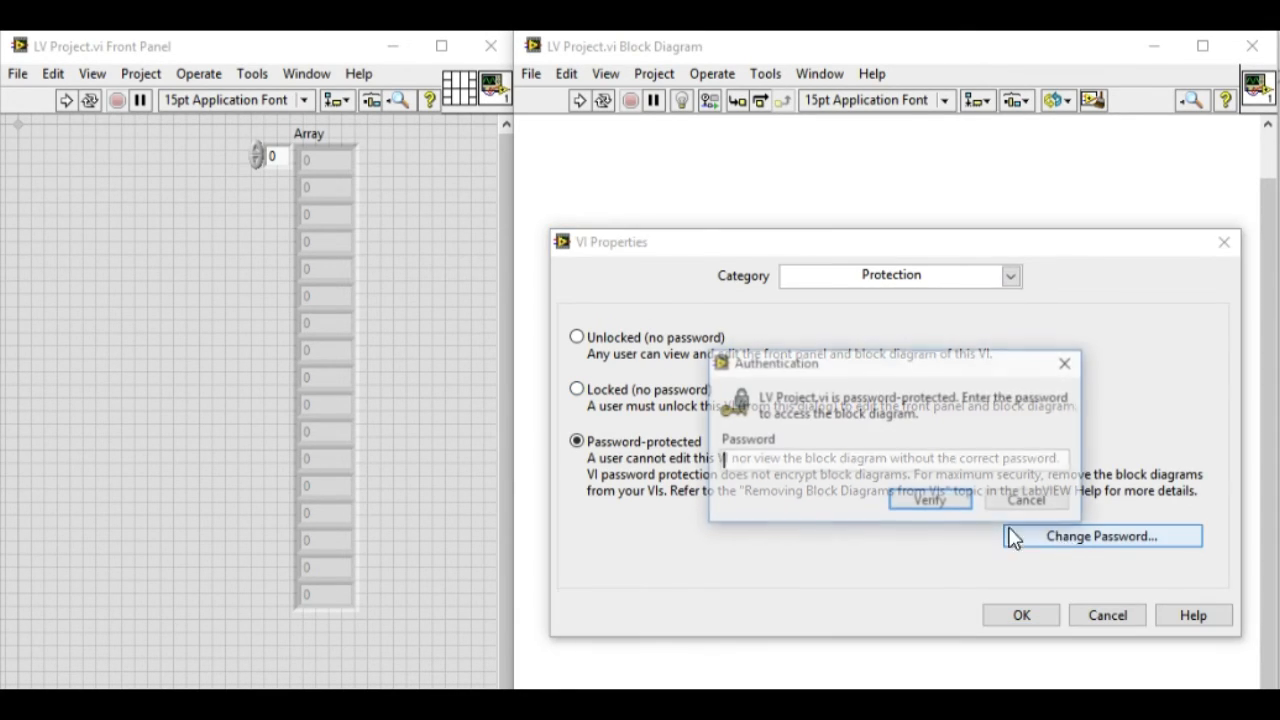
text(***)
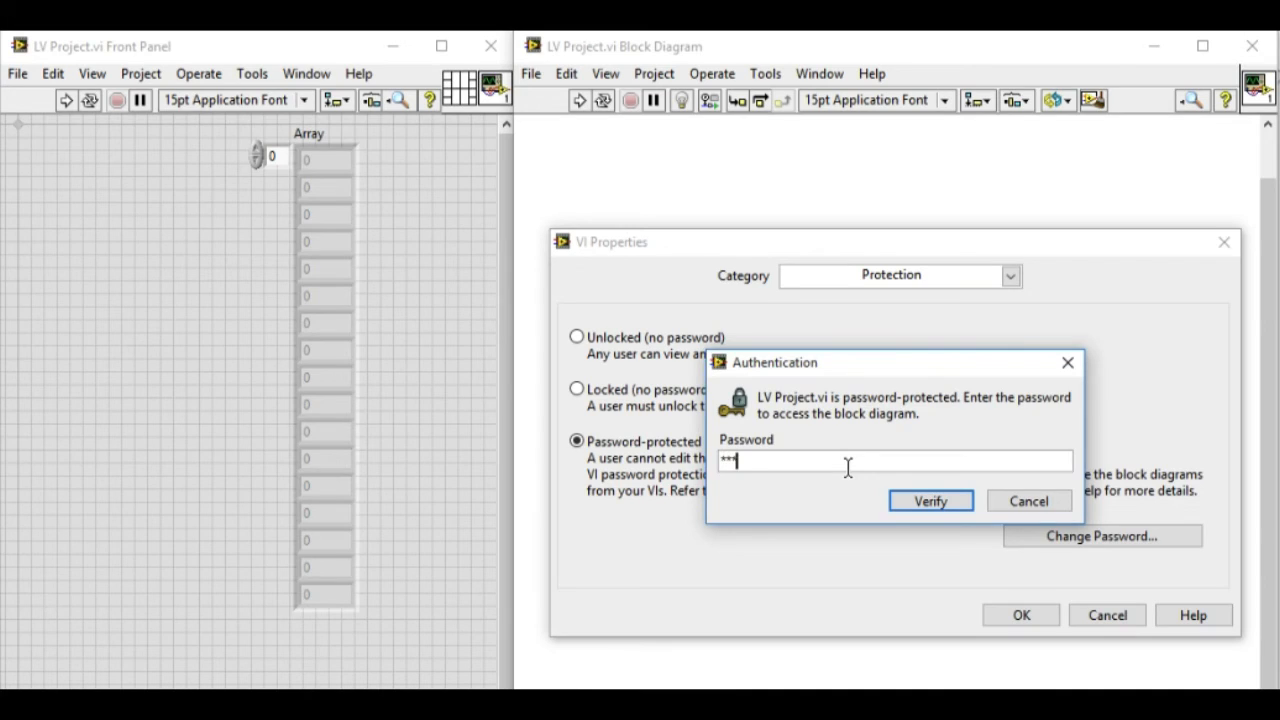
click(930, 500)
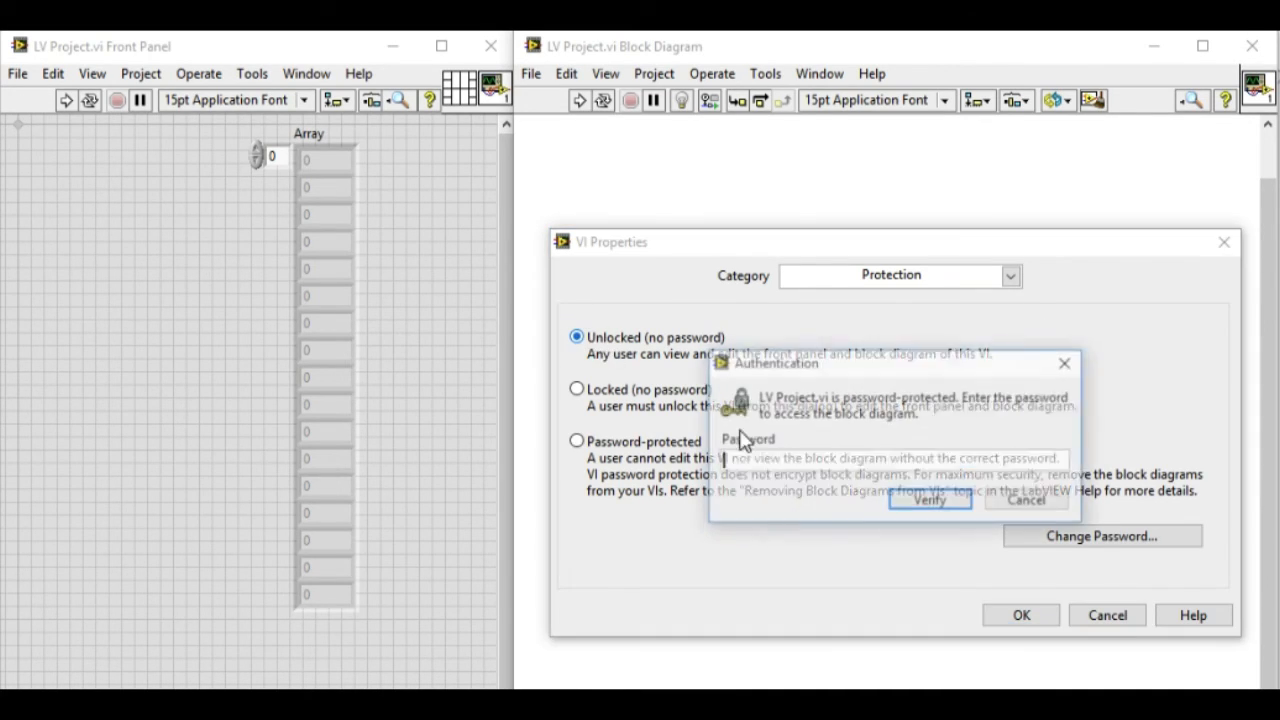
text(***)
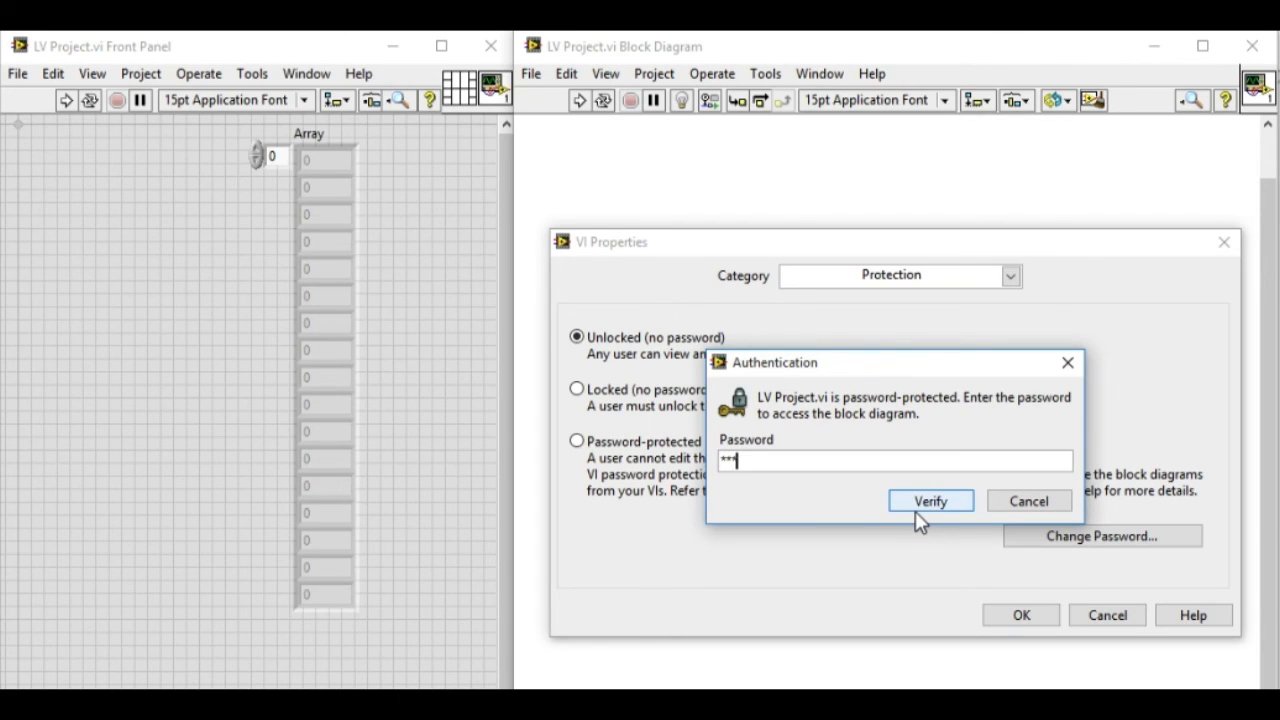
click(929, 500)
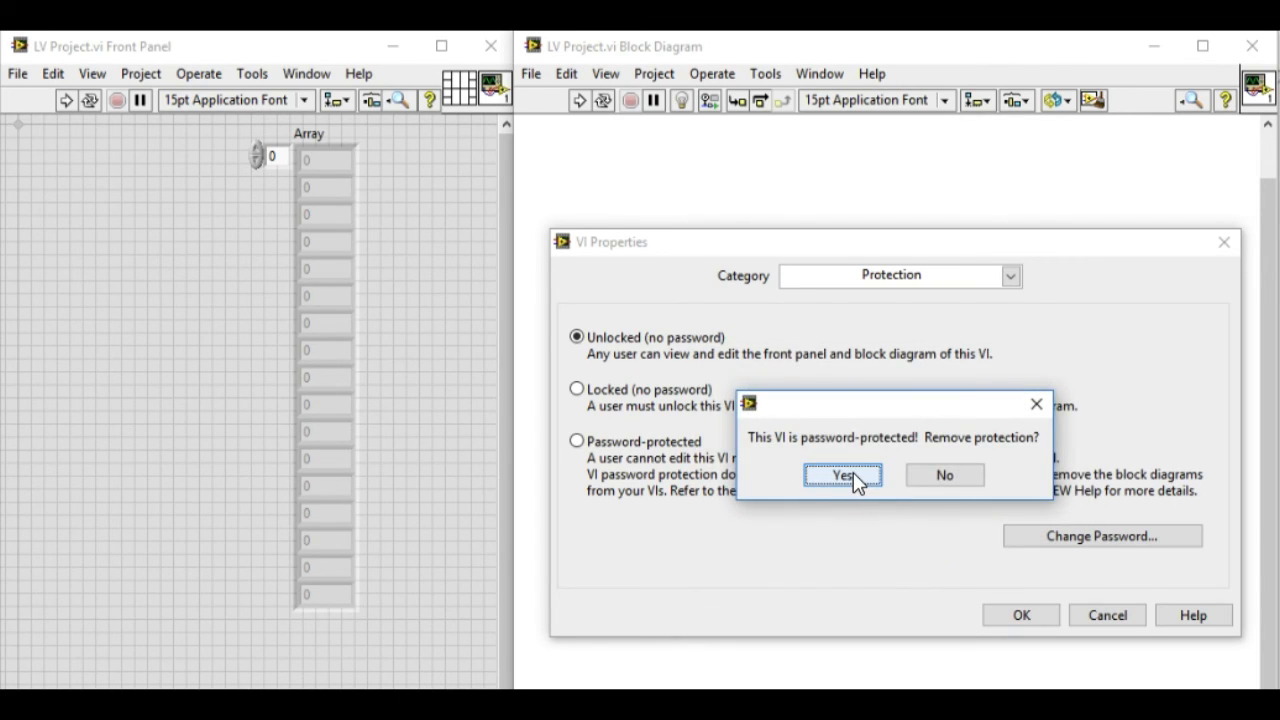
click(842, 474)
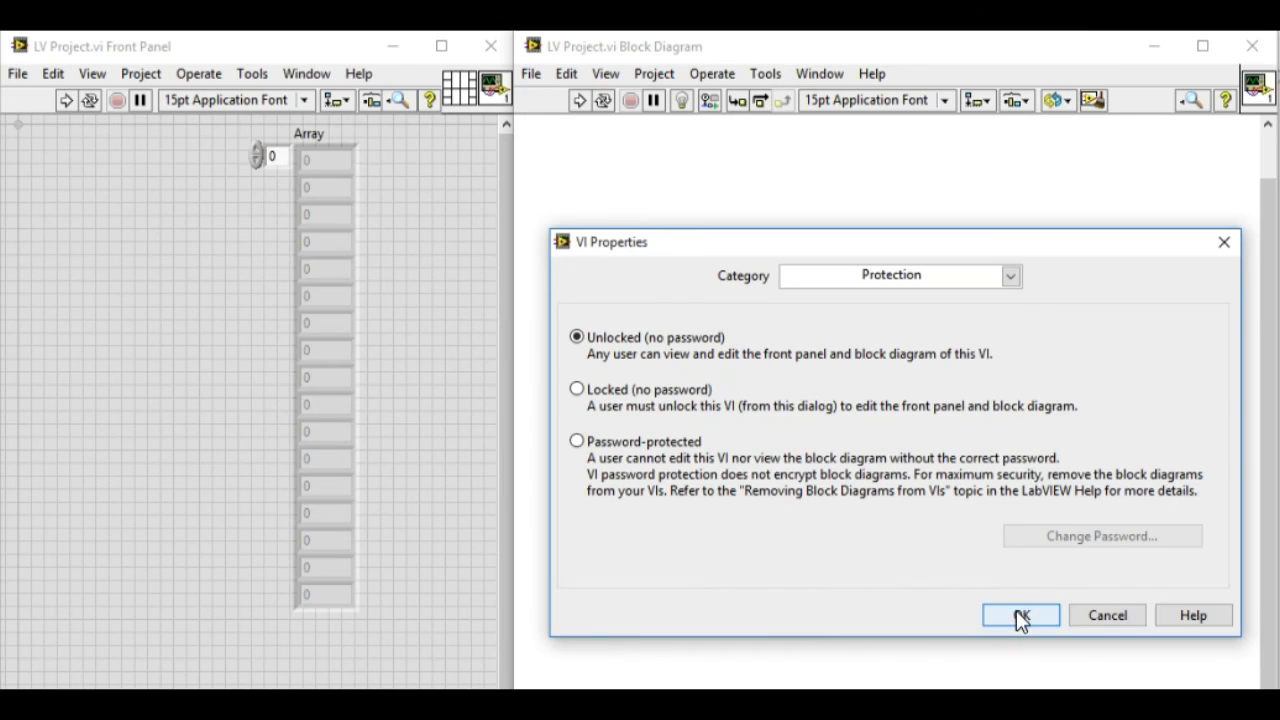